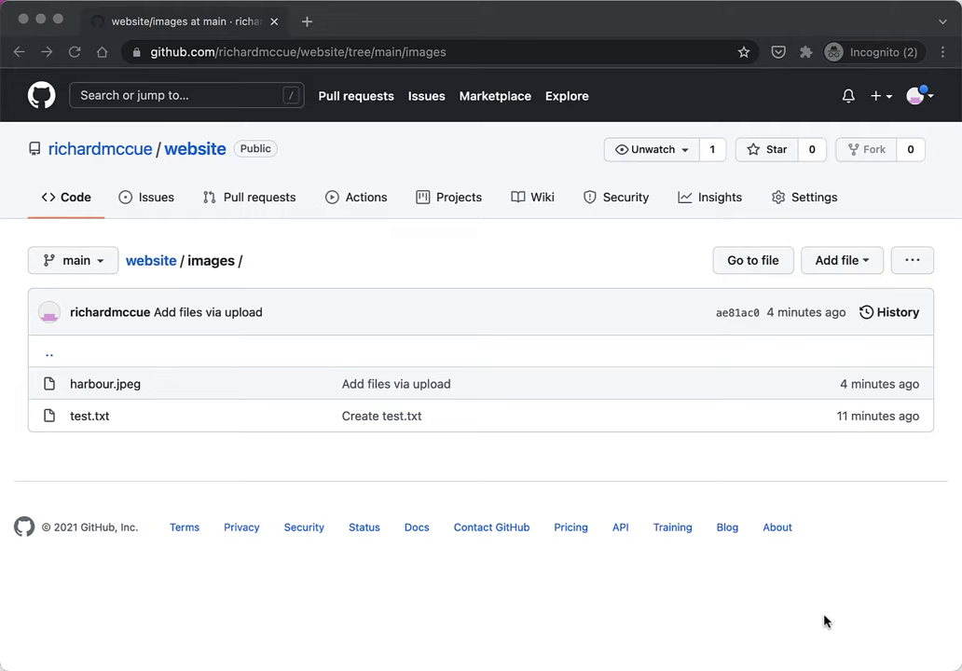
mouse_move(836, 581)
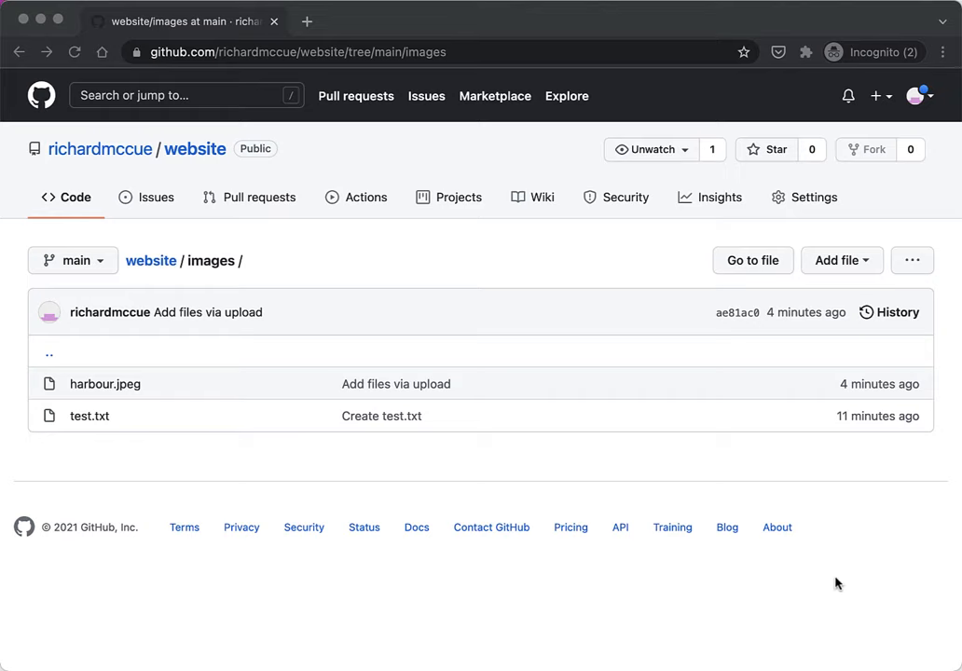
mouse_move(815, 198)
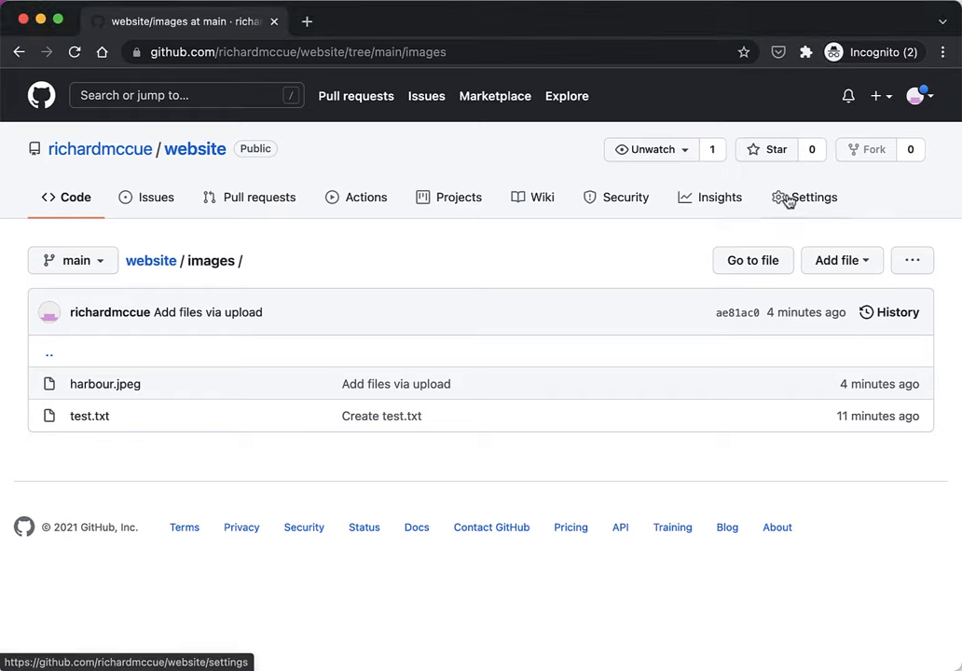
Reach the repository's Pages settings page, currently showing Pages disabled with no source
left_click(813, 198)
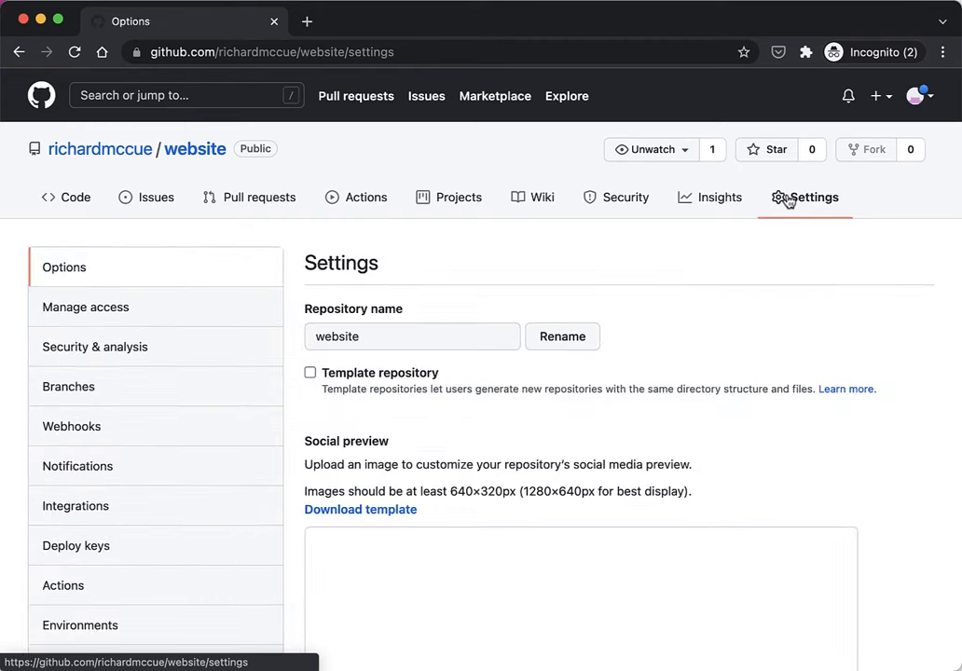
mouse_move(179, 421)
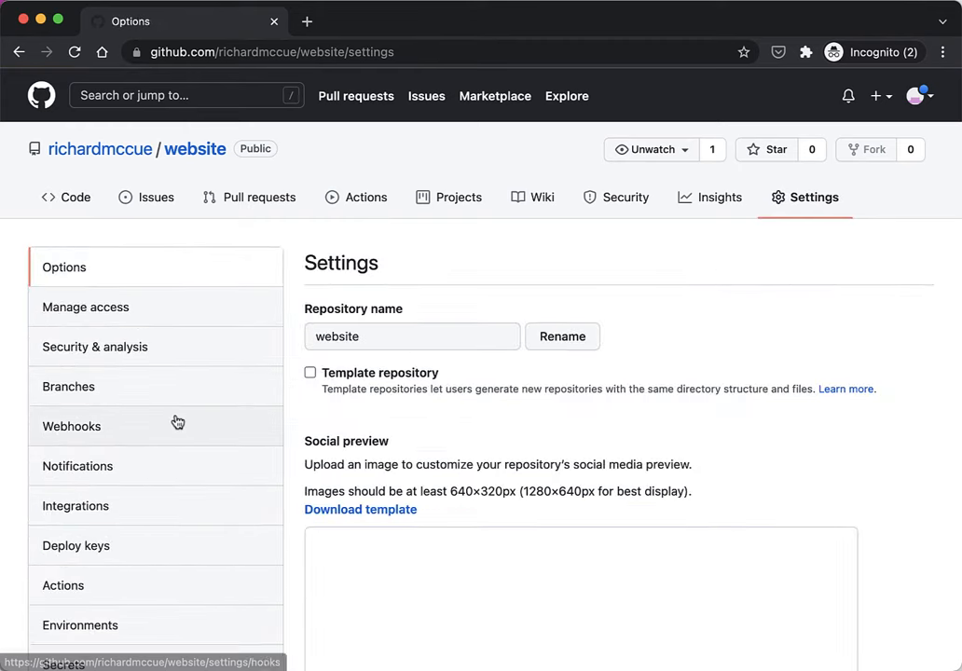
scroll("down", 3)
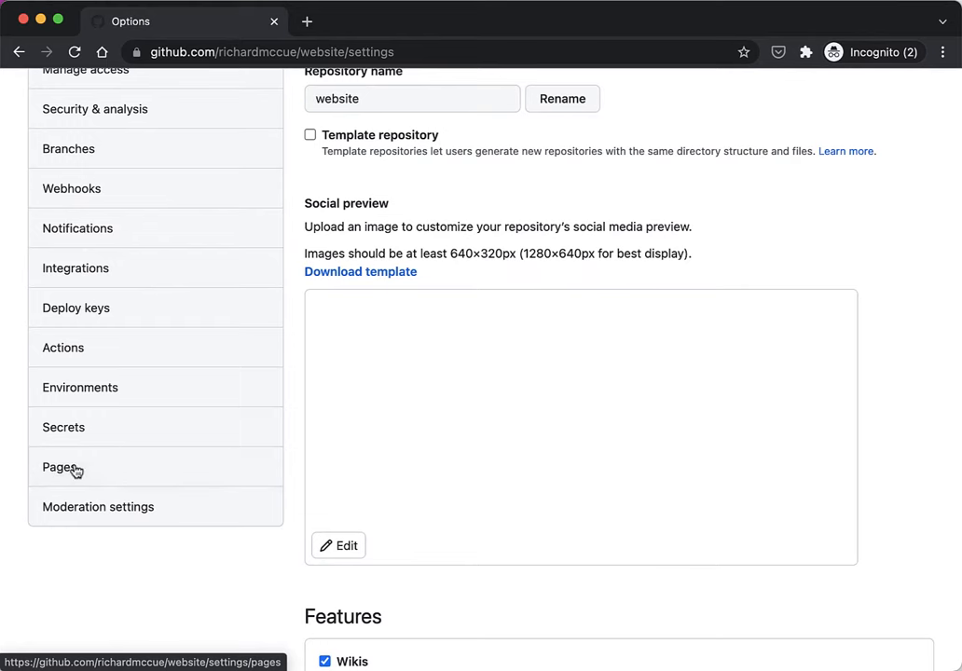
left_click(60, 466)
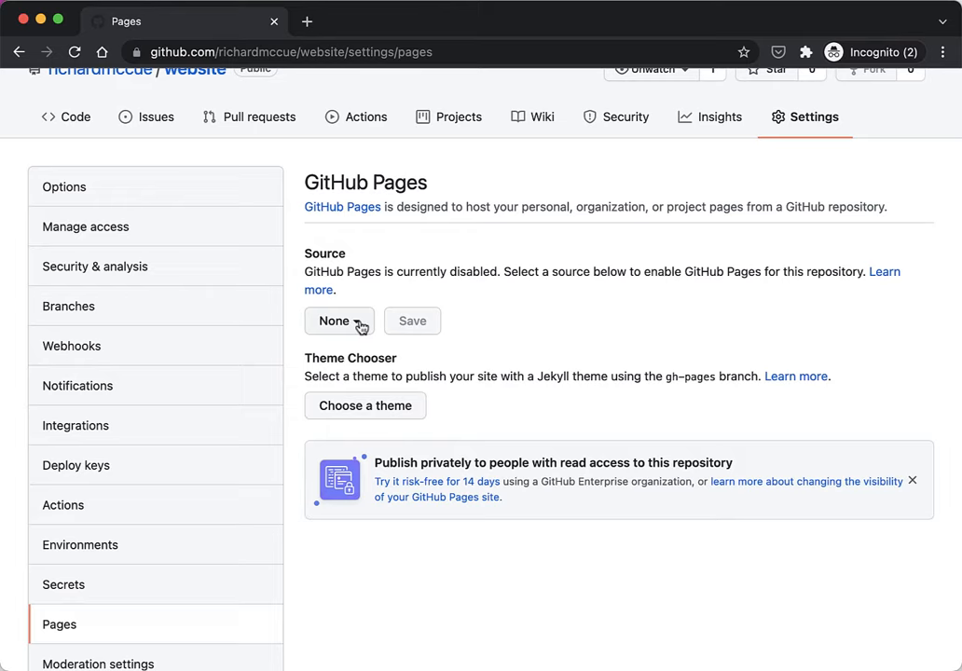
Set the Pages source to the main branch root and save it
left_click(339, 321)
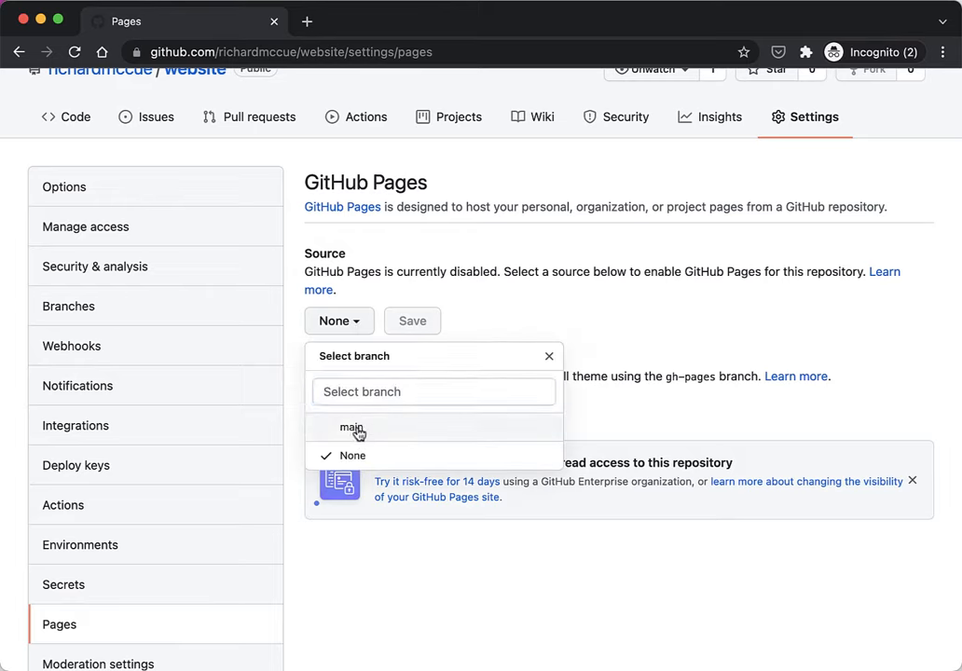
left_click(352, 427)
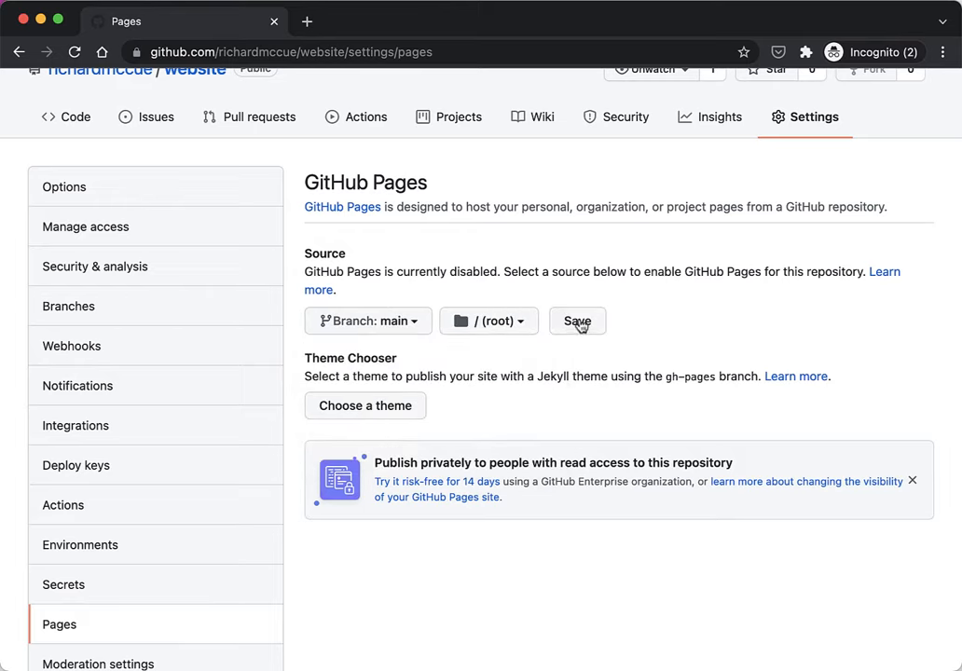
left_click(578, 320)
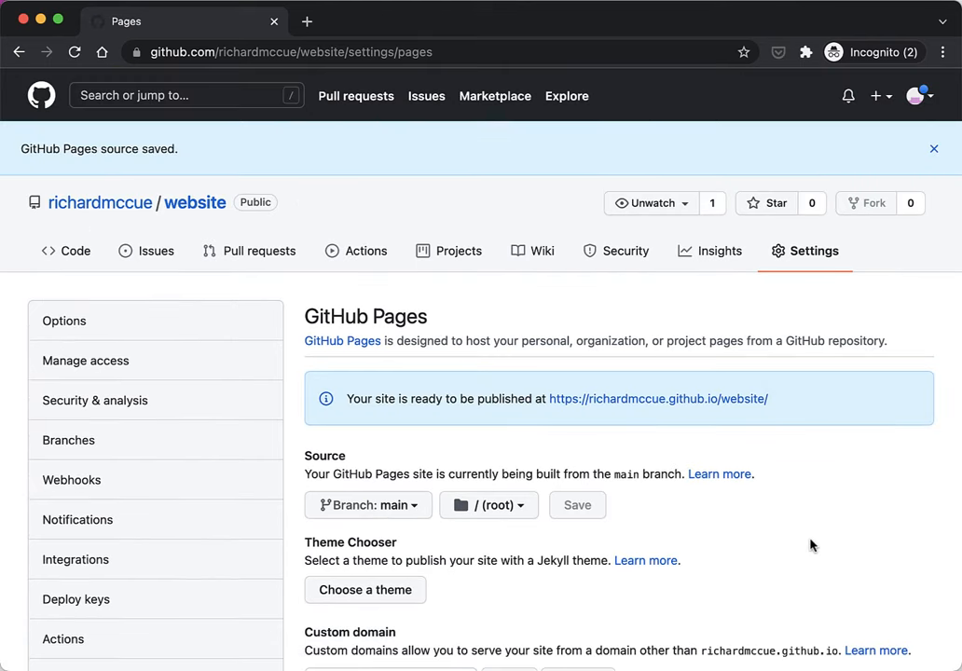
mouse_move(705, 422)
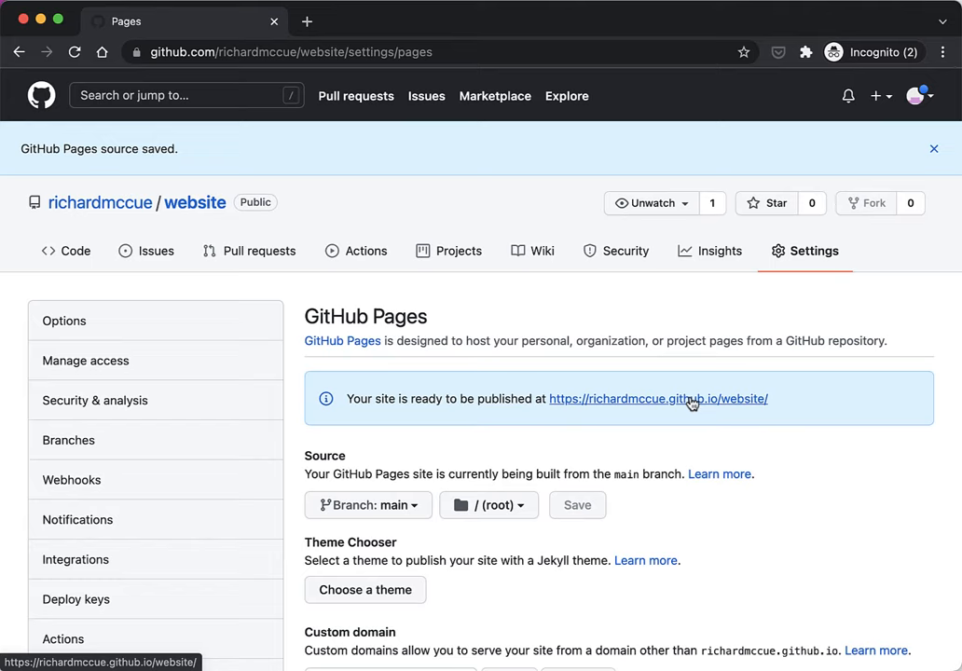
left_click(656, 399)
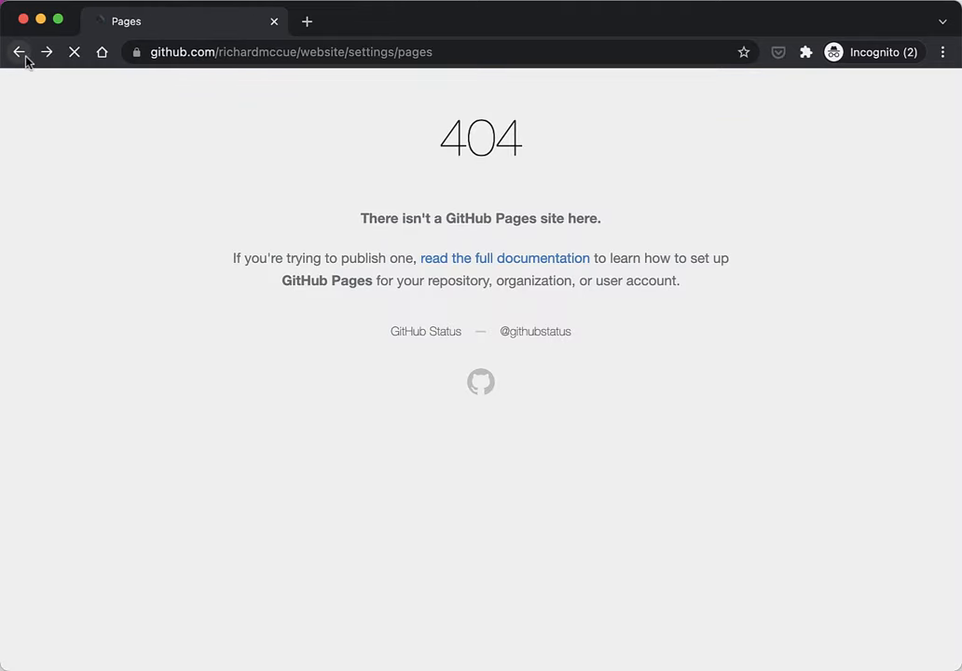
left_click(21, 52)
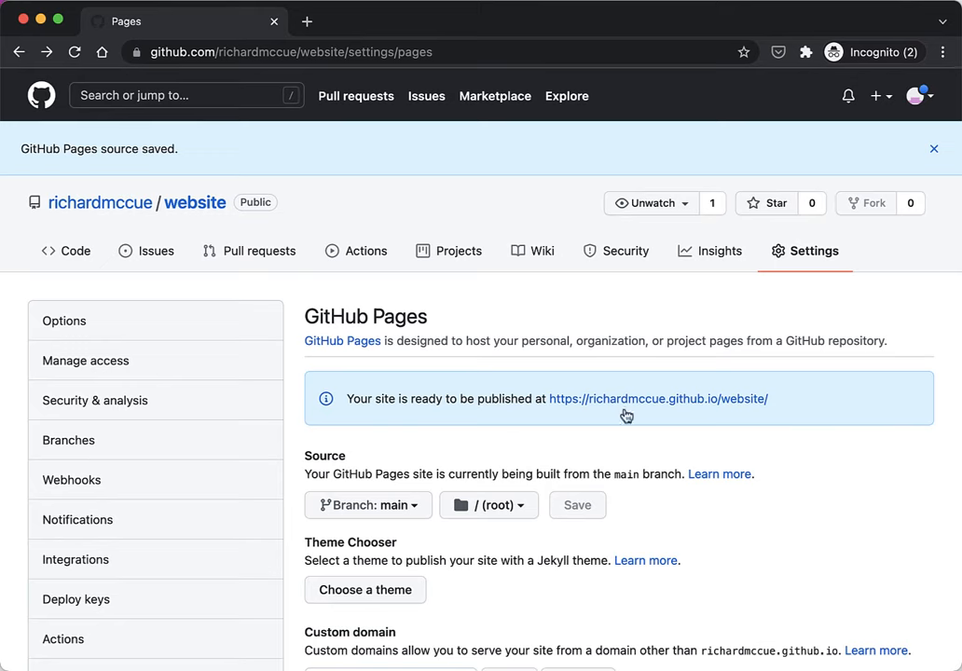